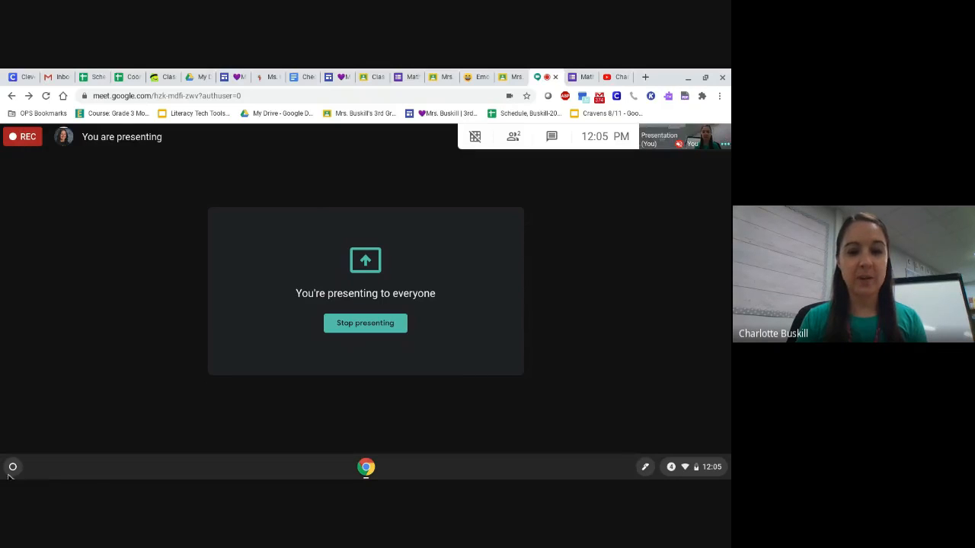
mouse_move(12, 466)
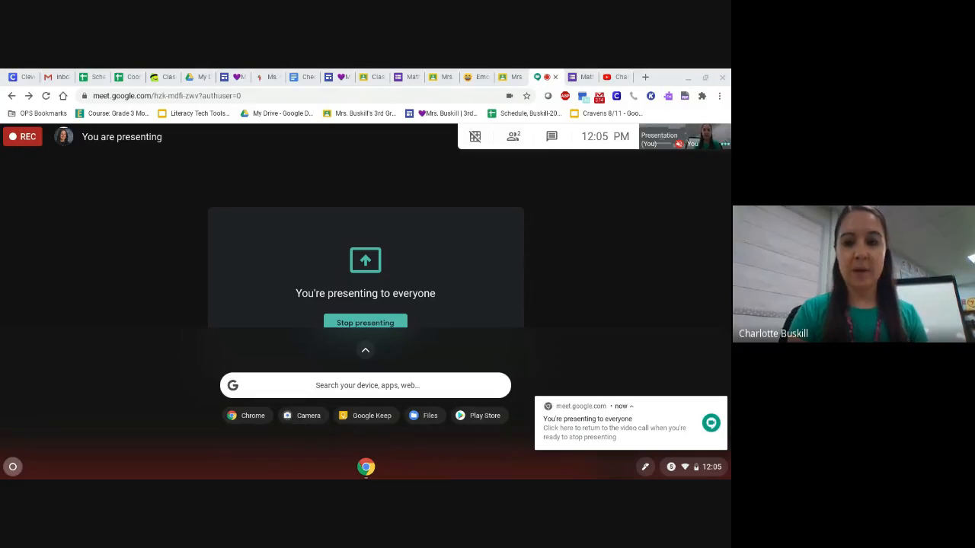
Search the expanded ChromeOS launcher for 'camera' to find the Camera app.
click(645, 466)
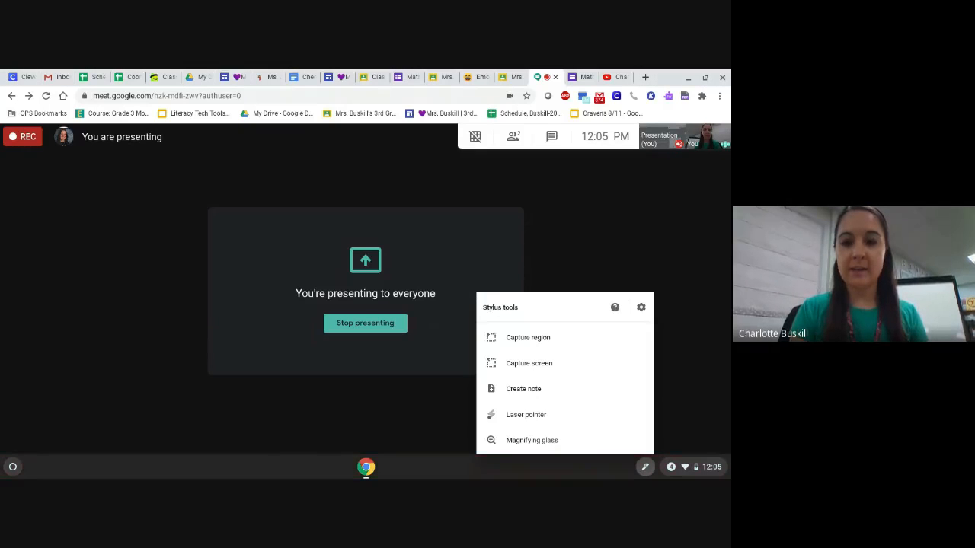
click(645, 466)
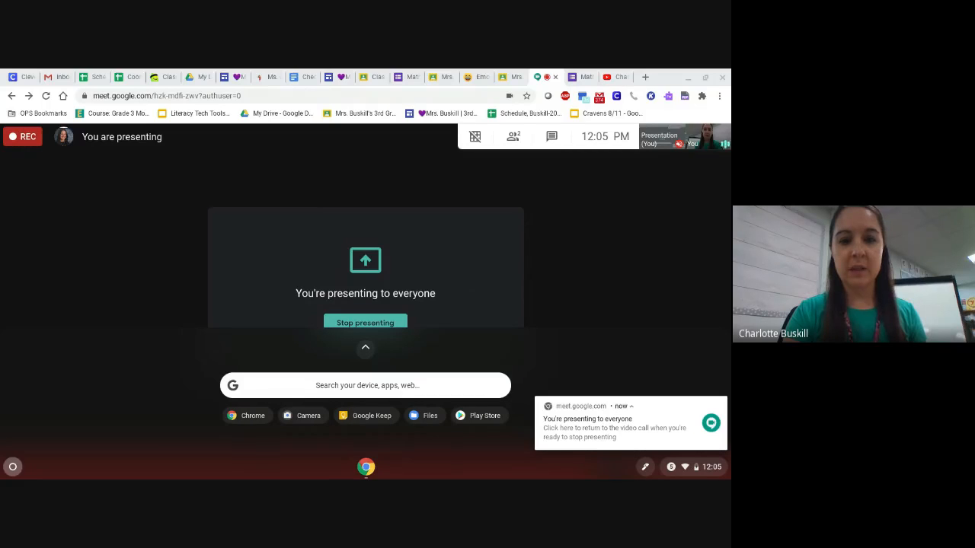
click(366, 384)
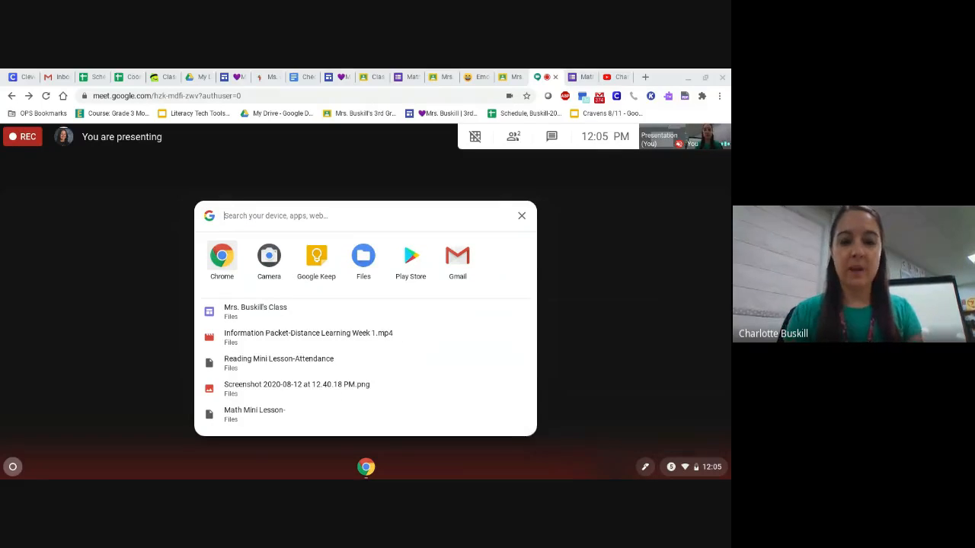
text(camera)
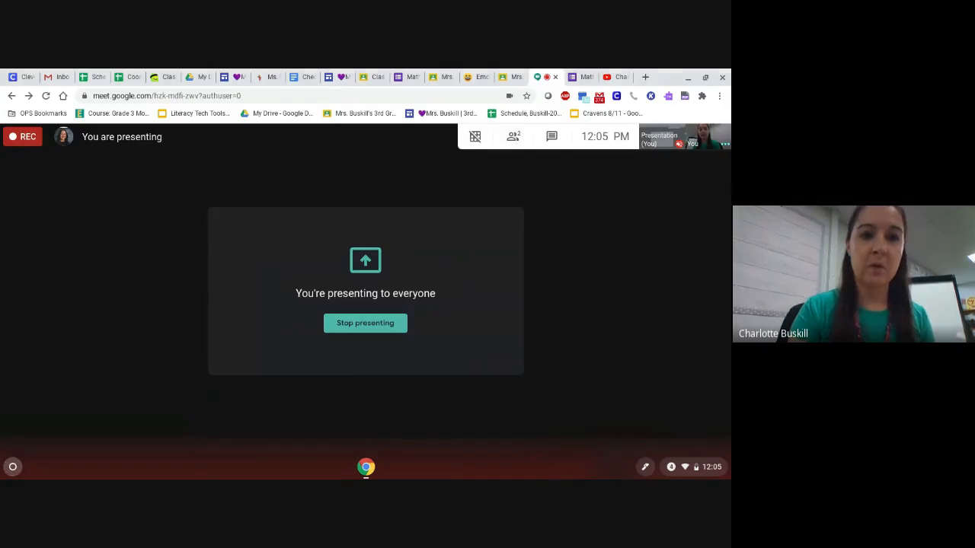
Photograph the math journal page with Camera and rename the photo '2+2'.
click(381, 466)
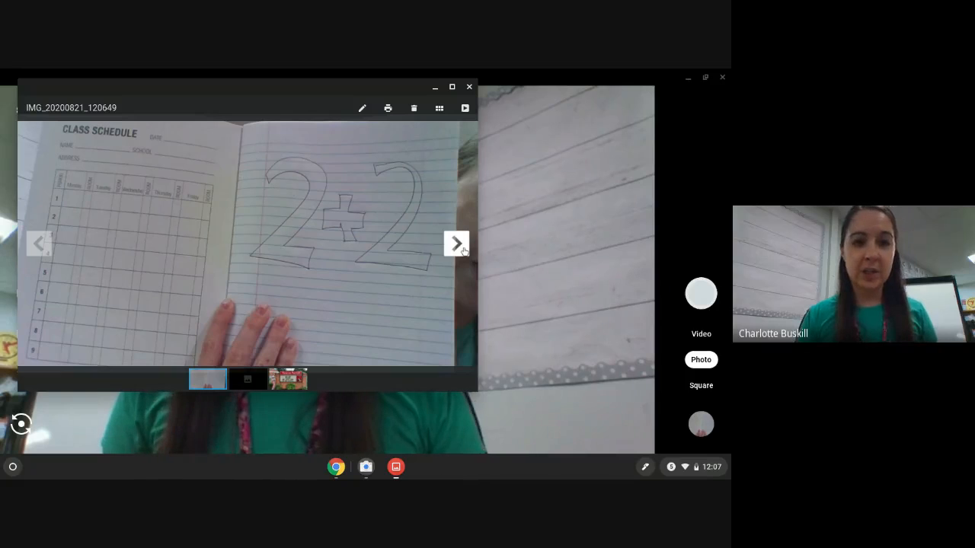
click(457, 243)
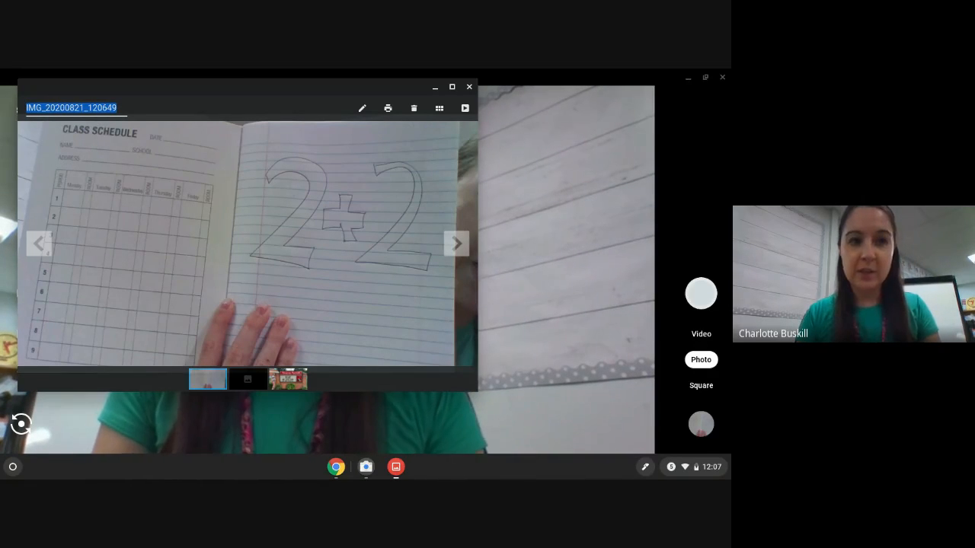
text(2+2)
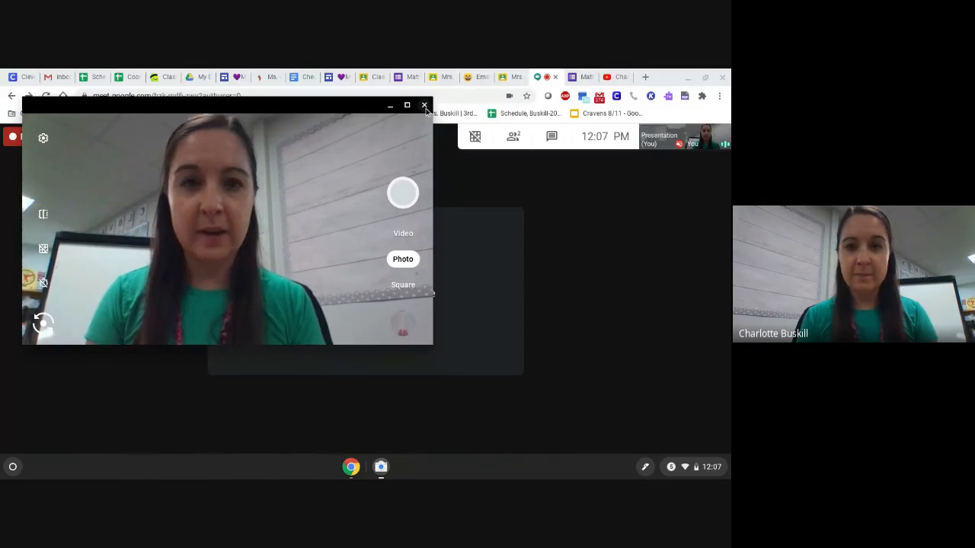
Close Camera and start adding a file to the Math Journal picture question in the Math Mini Lesson form.
click(425, 105)
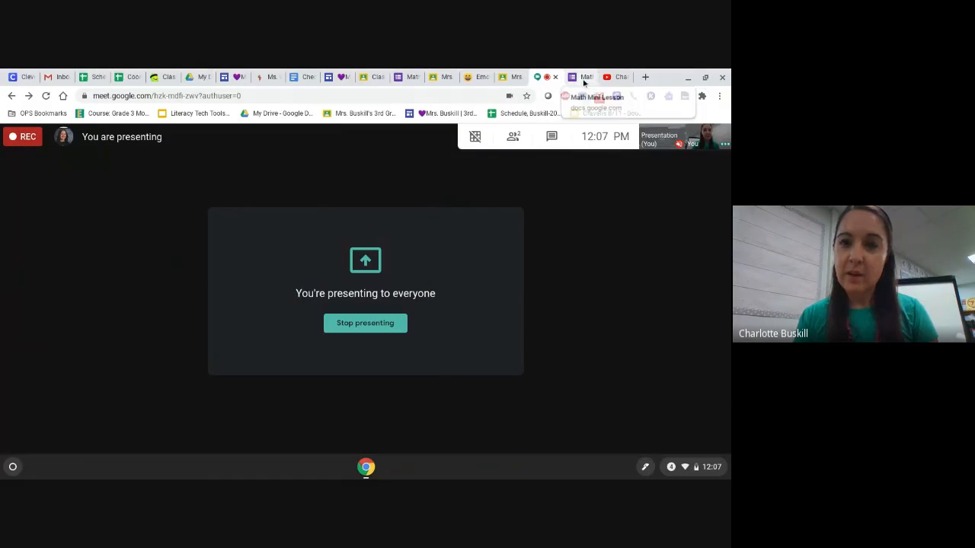
click(585, 76)
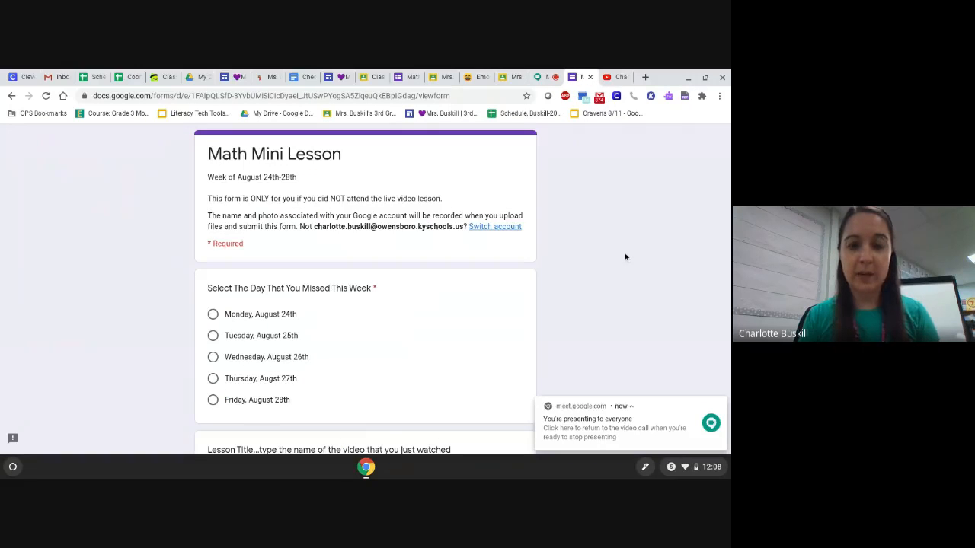
scroll(down, 3)
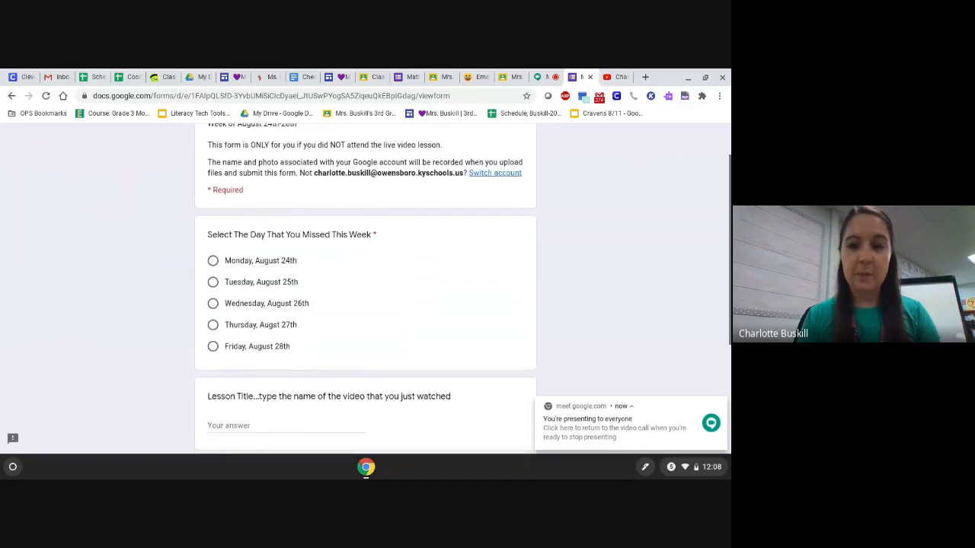
scroll(down, 3)
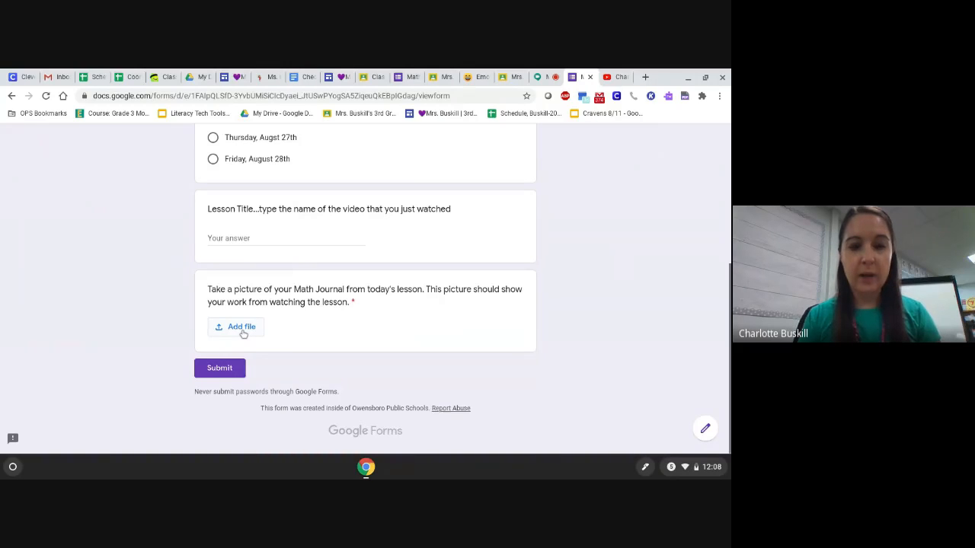
click(234, 326)
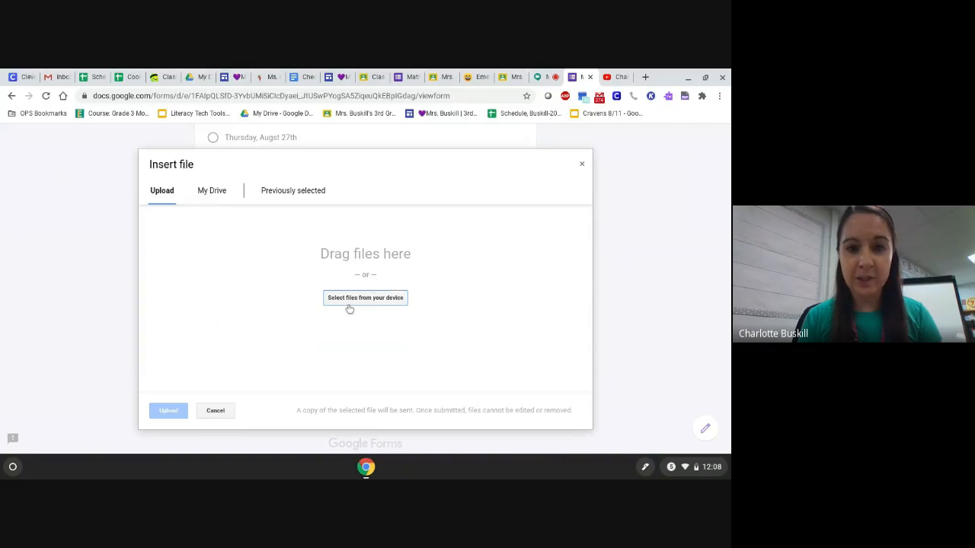
Pick 2+2.jpg from the Downloads folder as the file to upload.
click(366, 297)
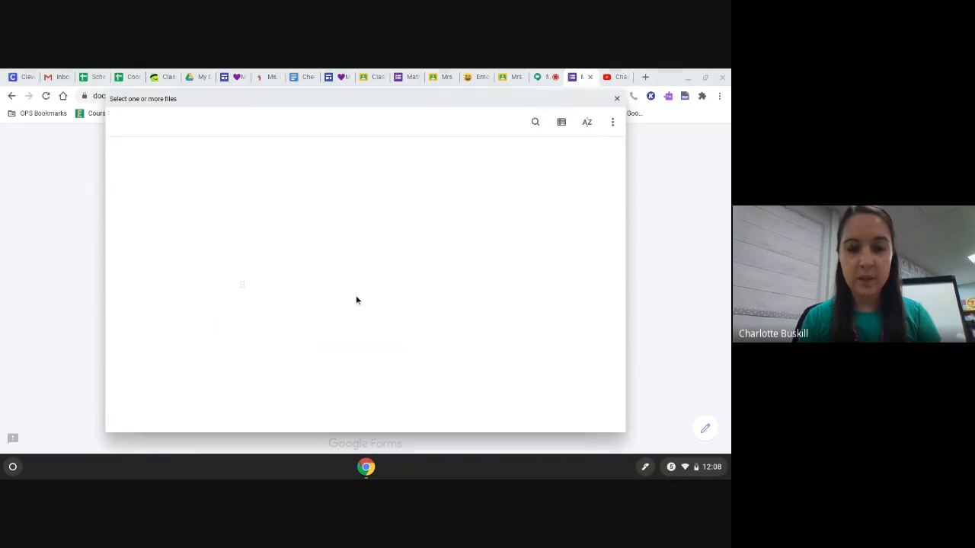
click(189, 393)
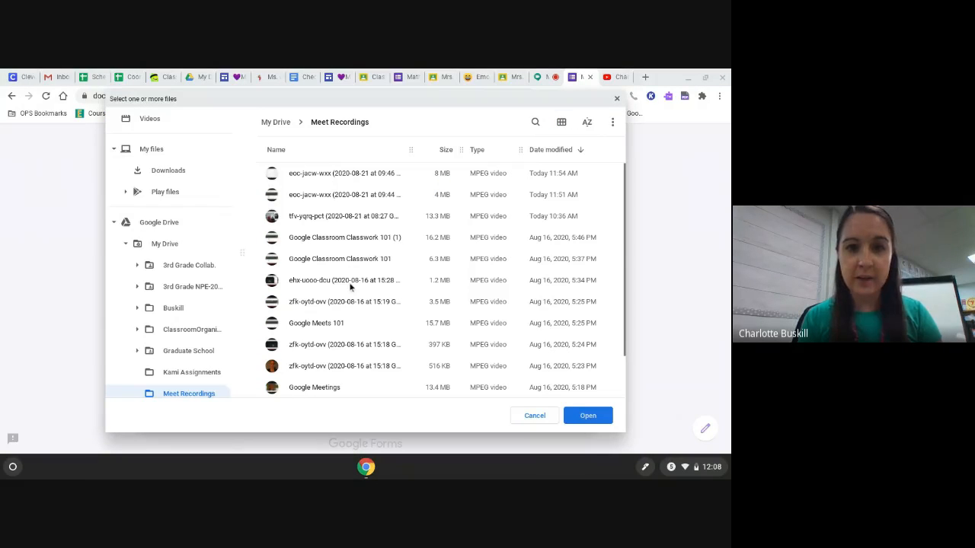
mouse_move(318, 259)
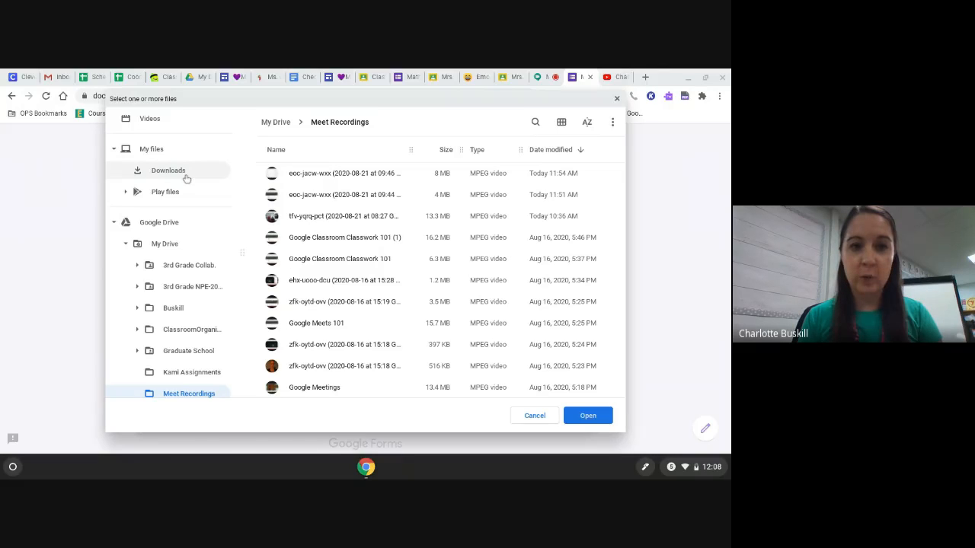
mouse_move(168, 171)
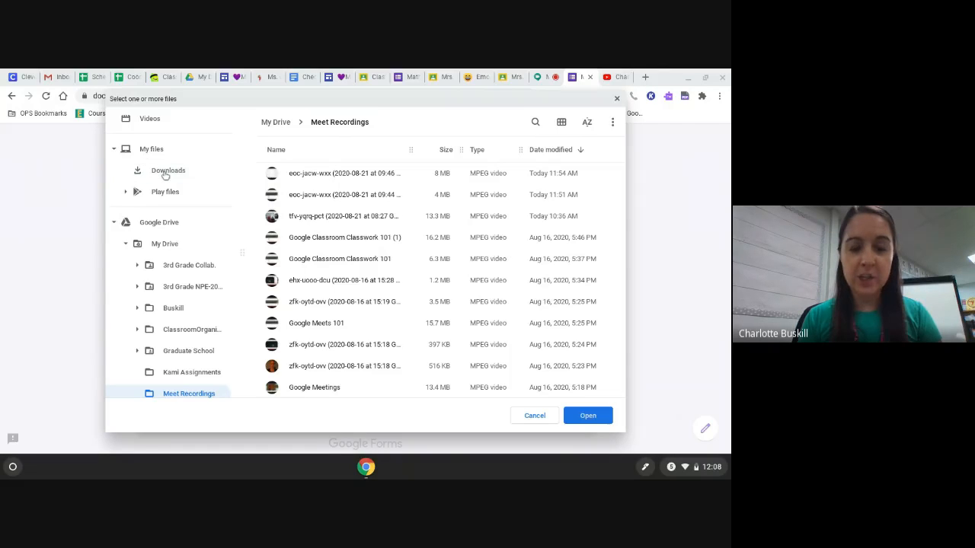
click(168, 171)
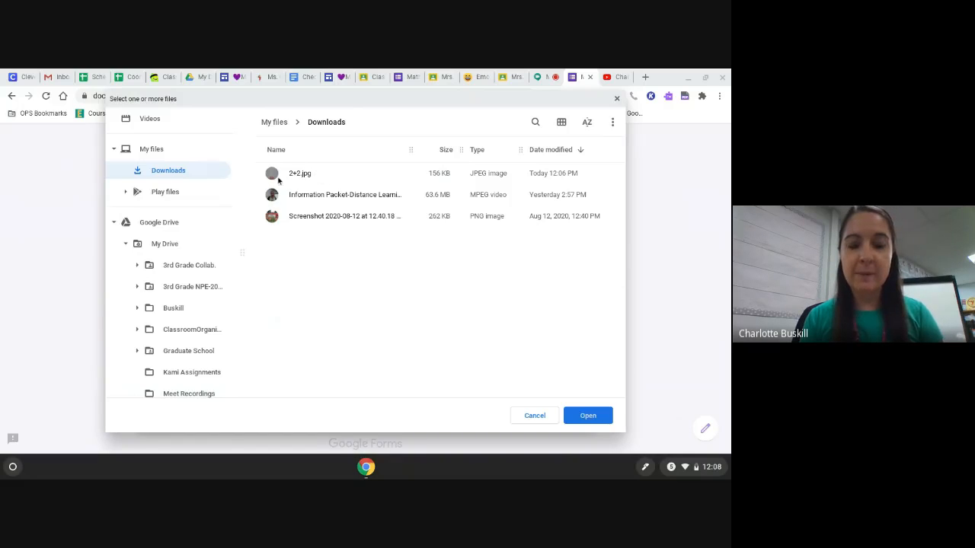
mouse_move(314, 174)
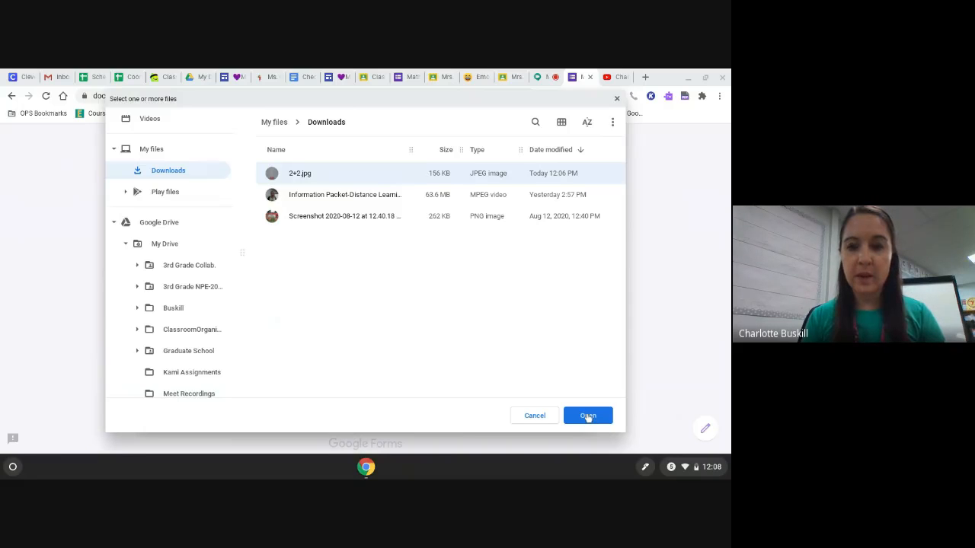
click(588, 415)
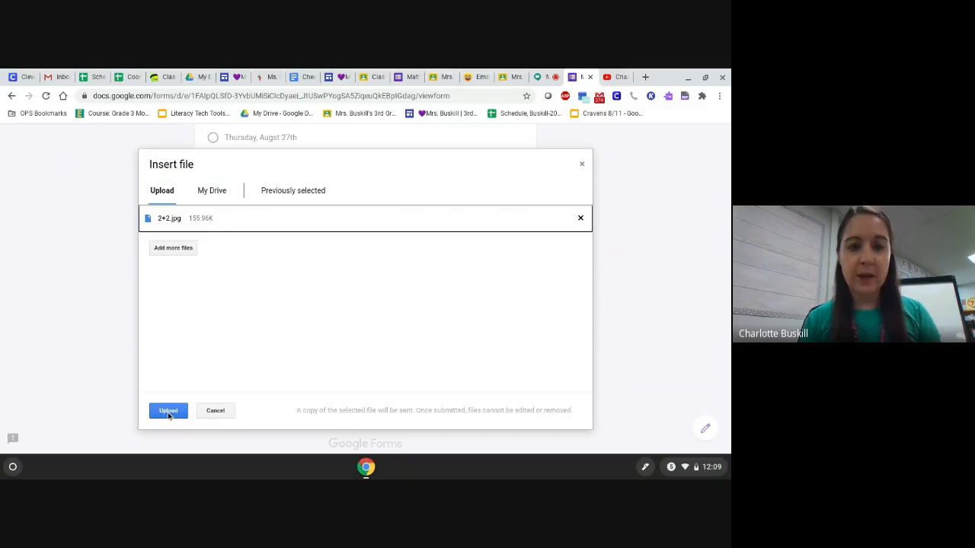
Upload 2+2.jpg and choose Monday, August 24th as the missed day.
click(168, 411)
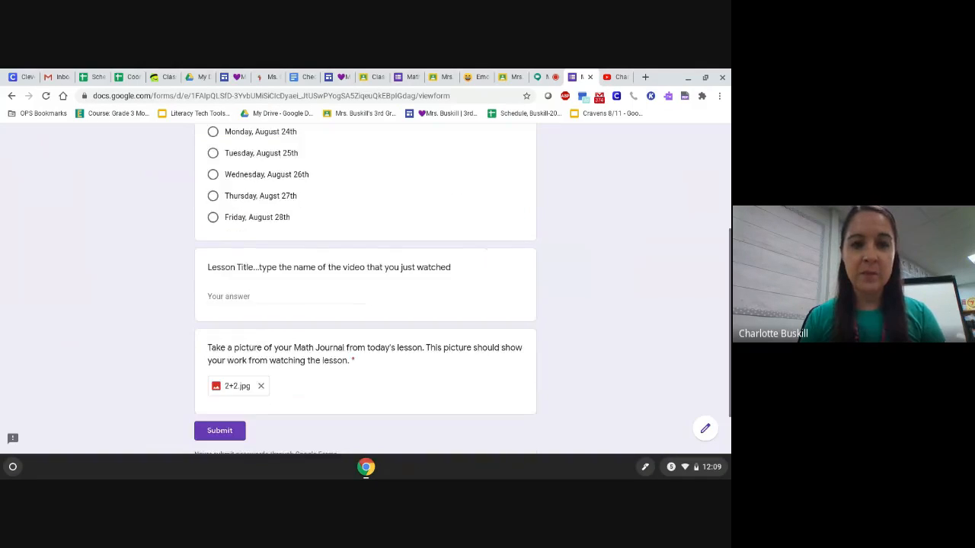
scroll(down, 3)
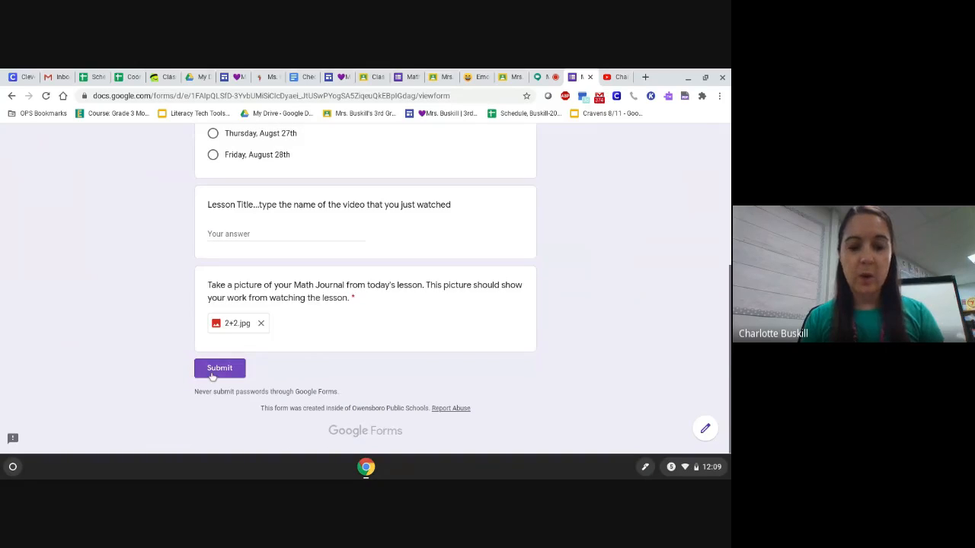
click(219, 368)
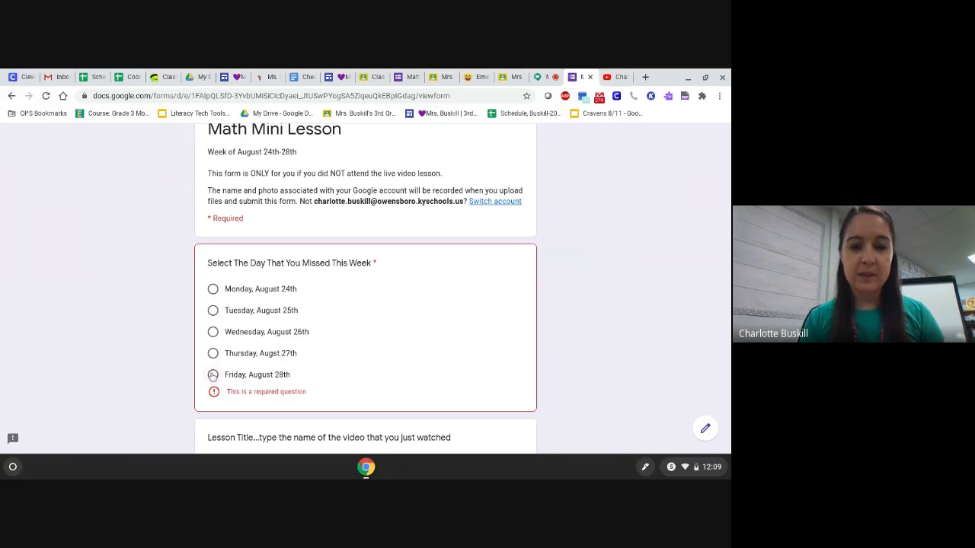
click(213, 290)
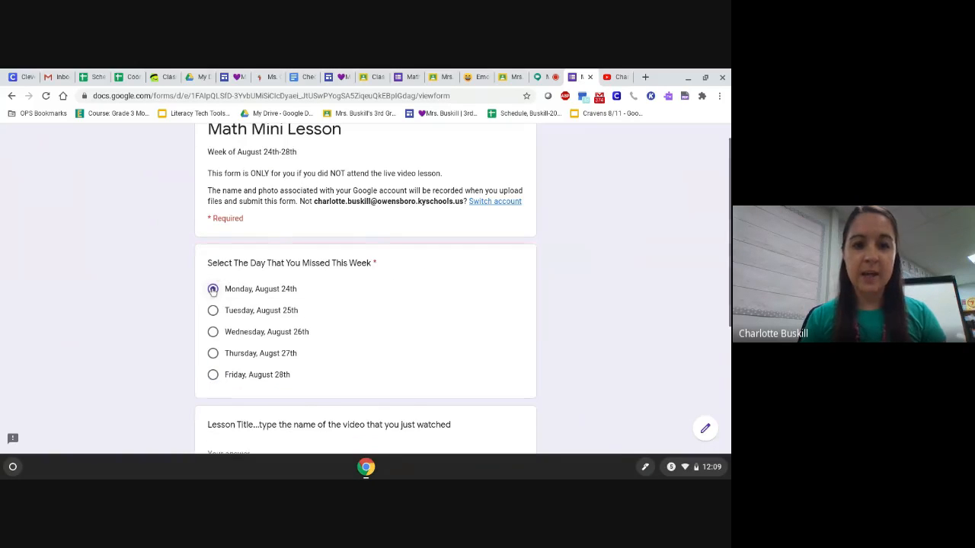
Enter lesson title '2+2', submit the form and return to the Meet presentation.
scroll(down, 3)
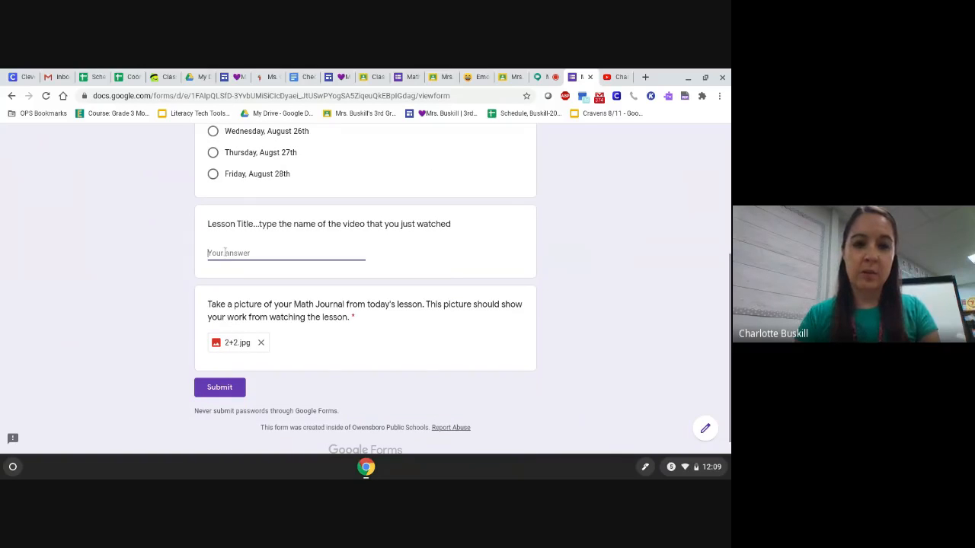
text(2+2)
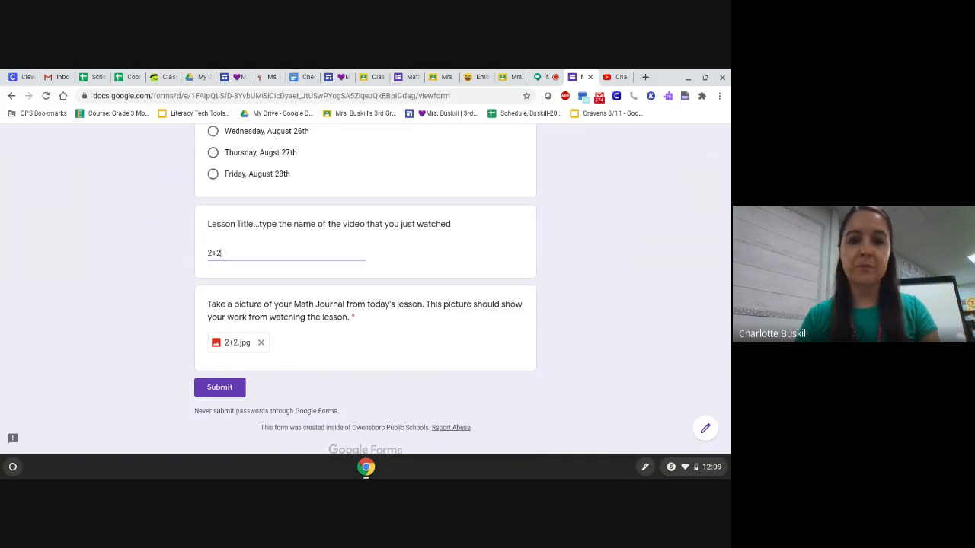
click(219, 387)
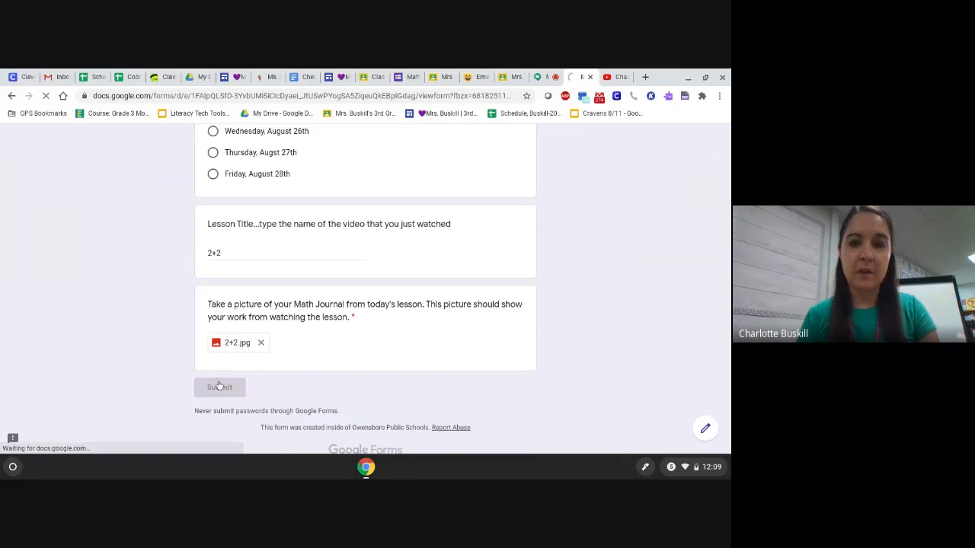
click(220, 387)
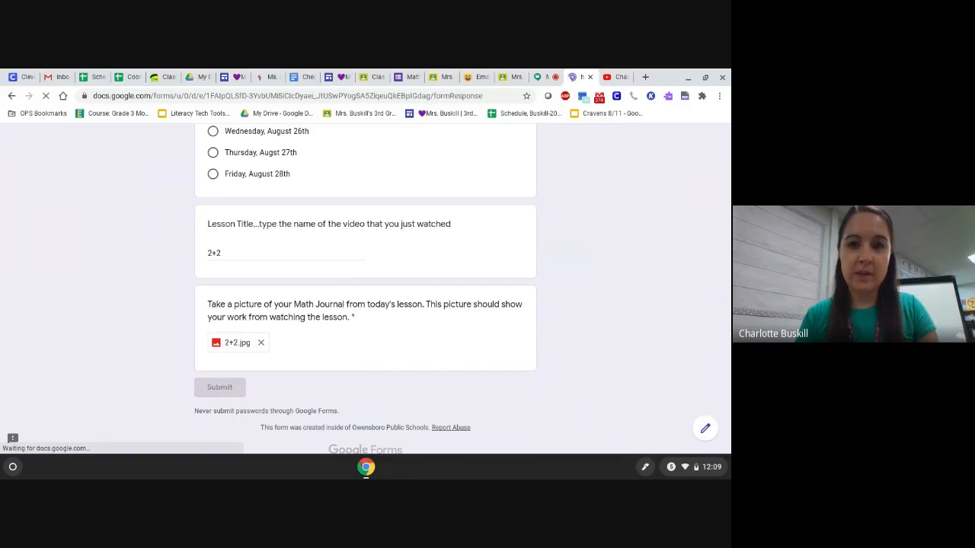
click(220, 387)
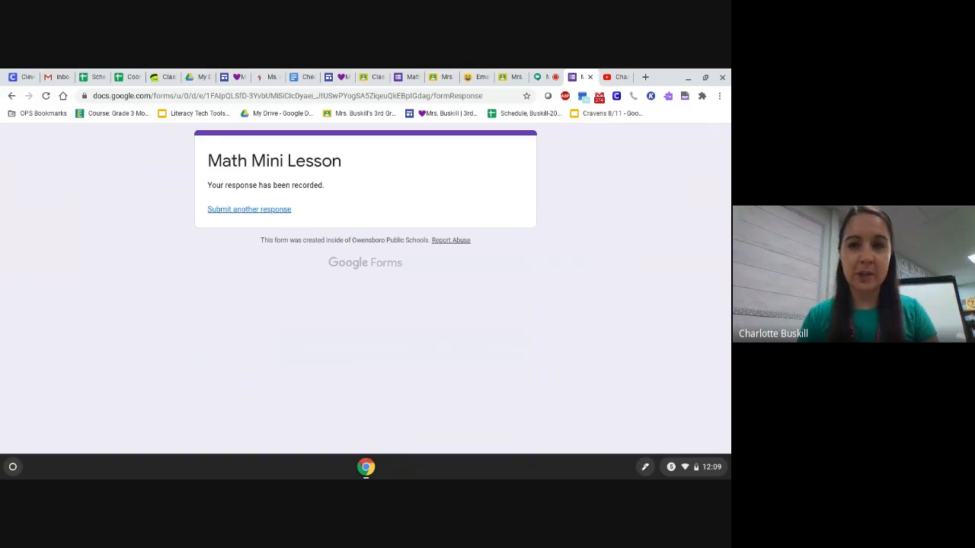
click(539, 76)
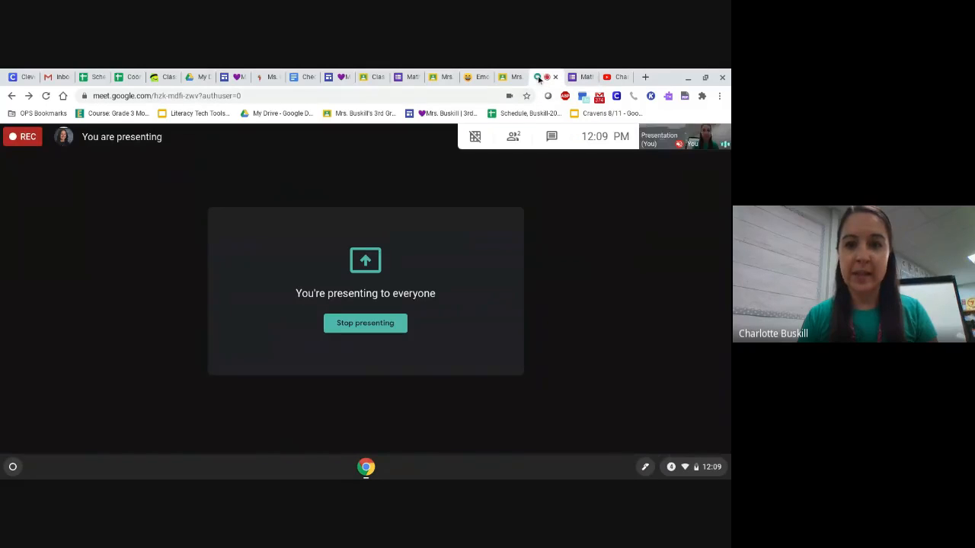